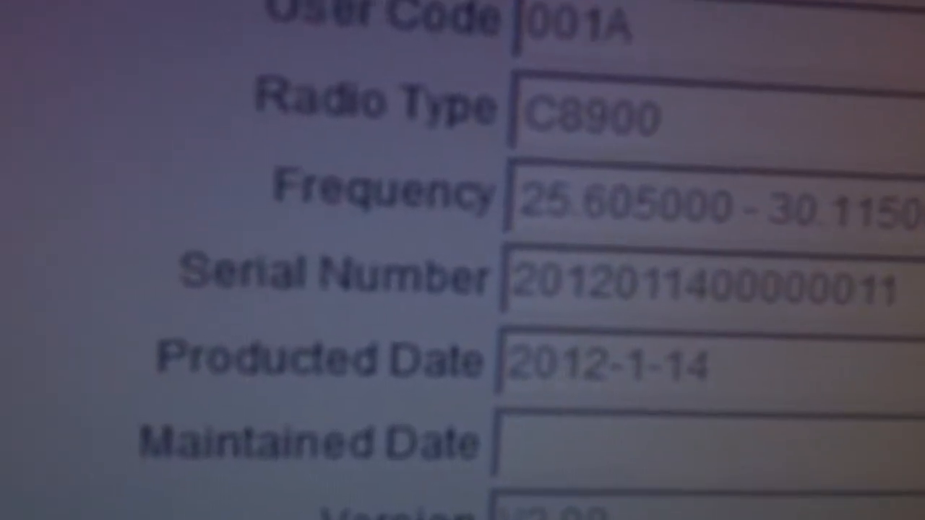
Write the configured optional features to the radio via Program > Write to Radio and confirm
{"action": "scroll", "scroll_direction": "down", "scroll_amount": 3}
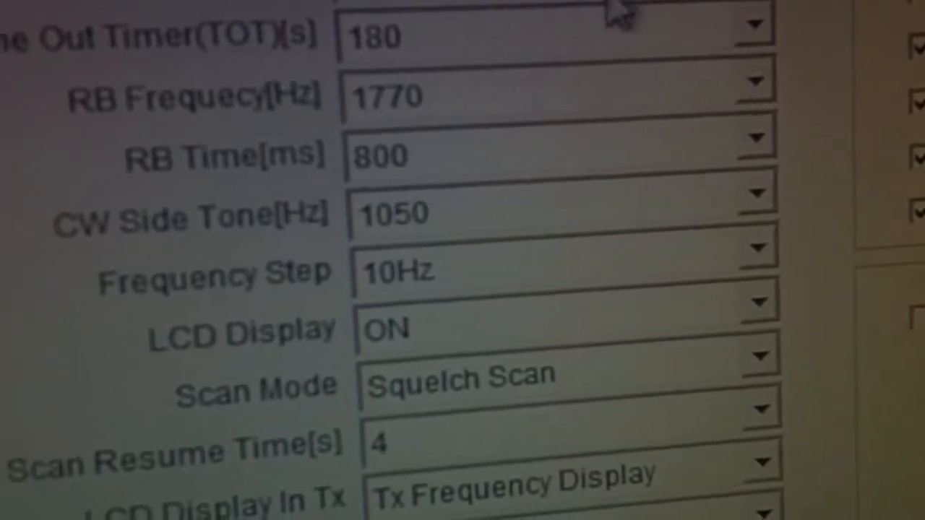
{"action": "scroll", "scroll_direction": "down", "scroll_amount": 3}
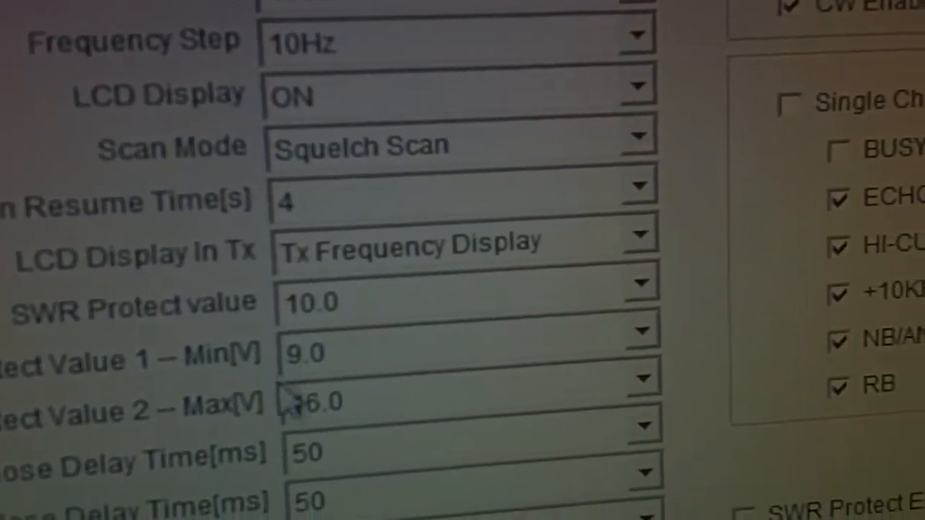
{"action": "scroll", "scroll_direction": "down", "scroll_amount": 3}
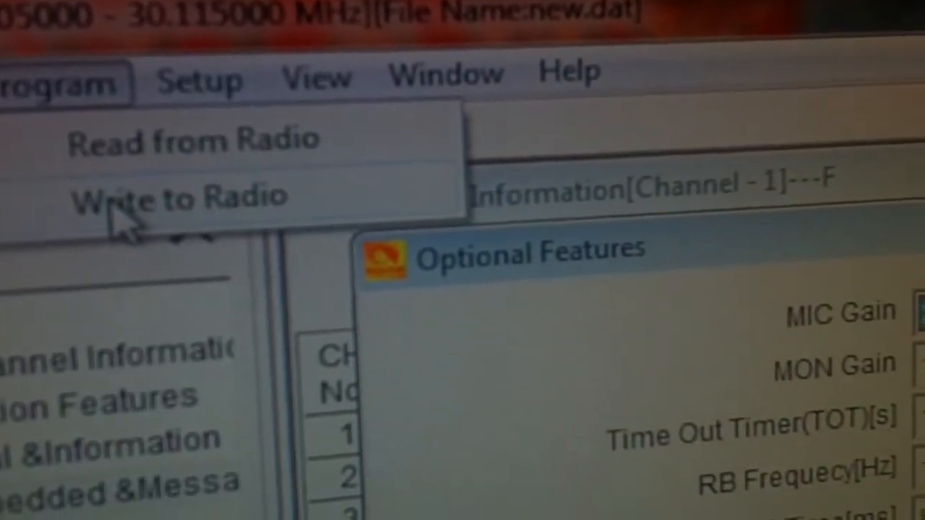
{"action": "left_click", "coordinate": [176, 195]}
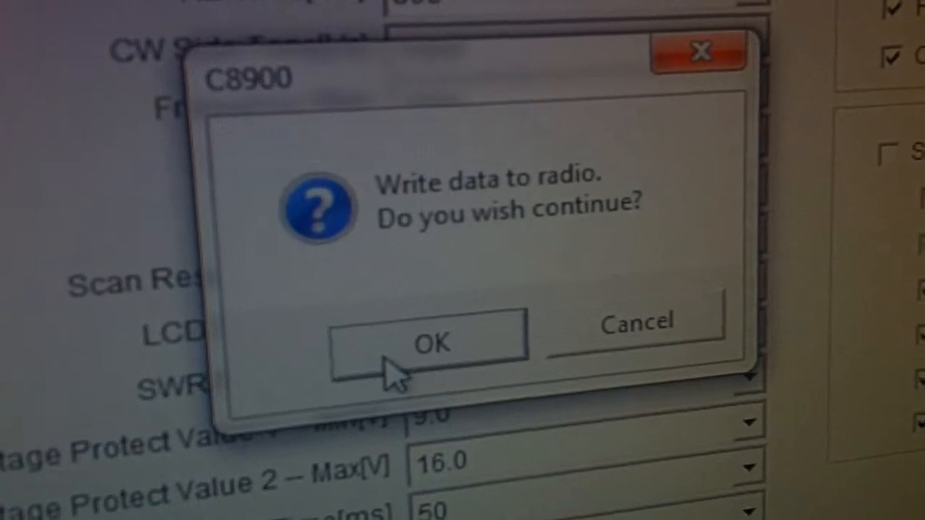
{"action": "left_click", "coordinate": [430, 342]}
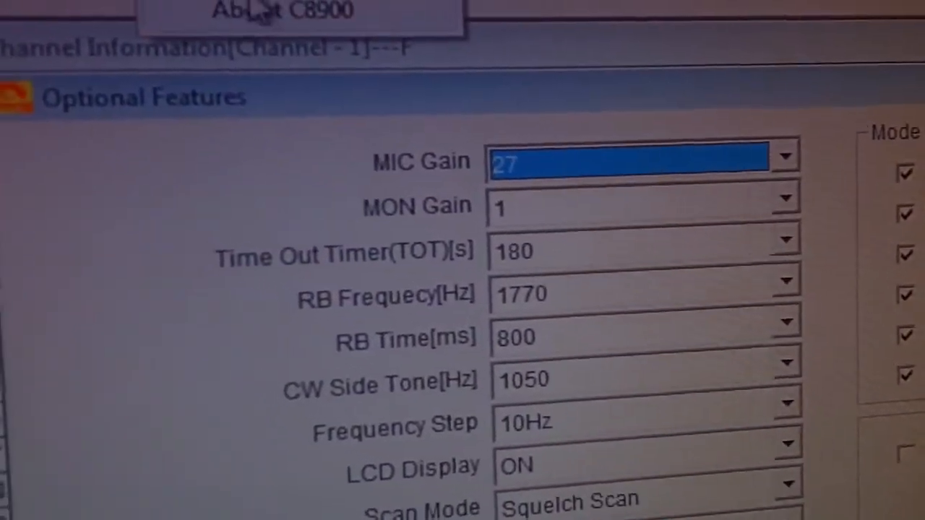